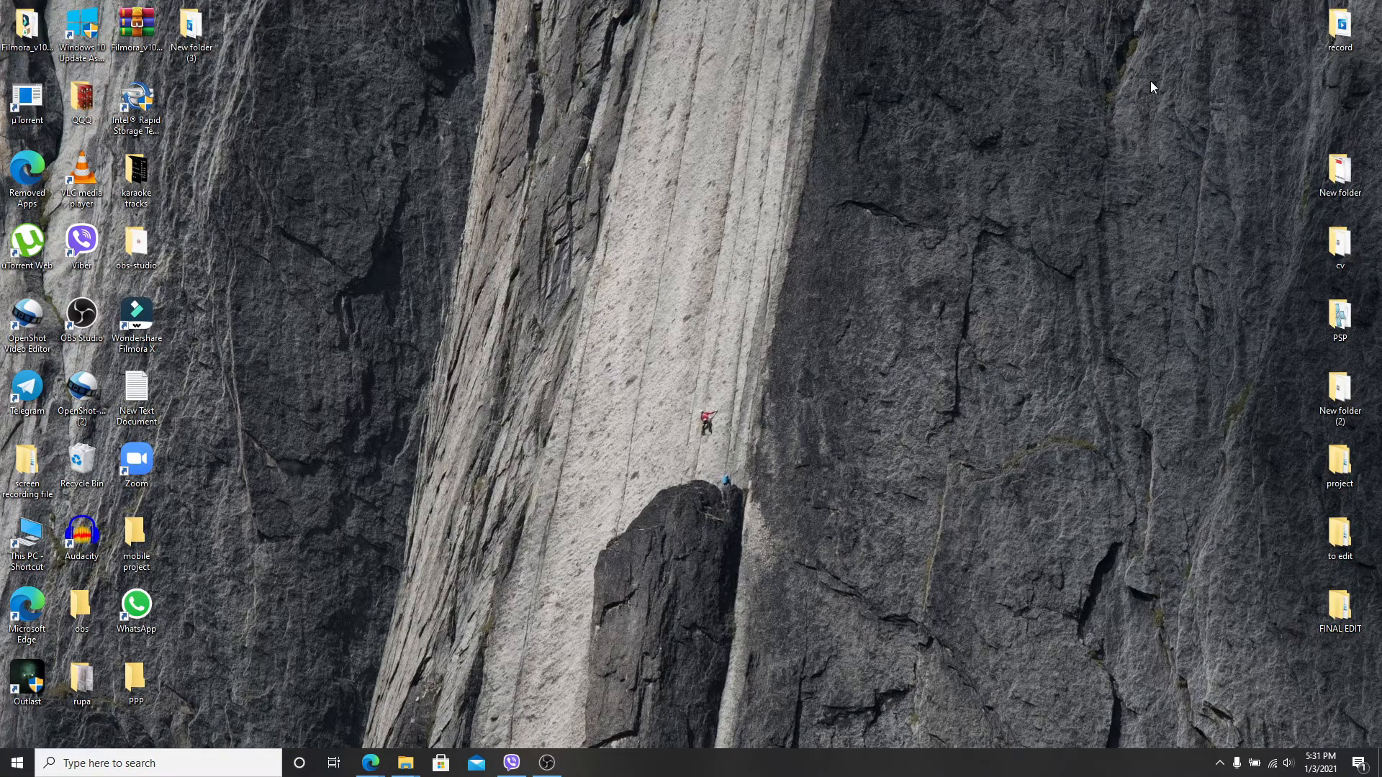
Step: Open Microsoft Edge and load hangouts.google.com
{"action": "left_click", "coordinate": [369, 762]}
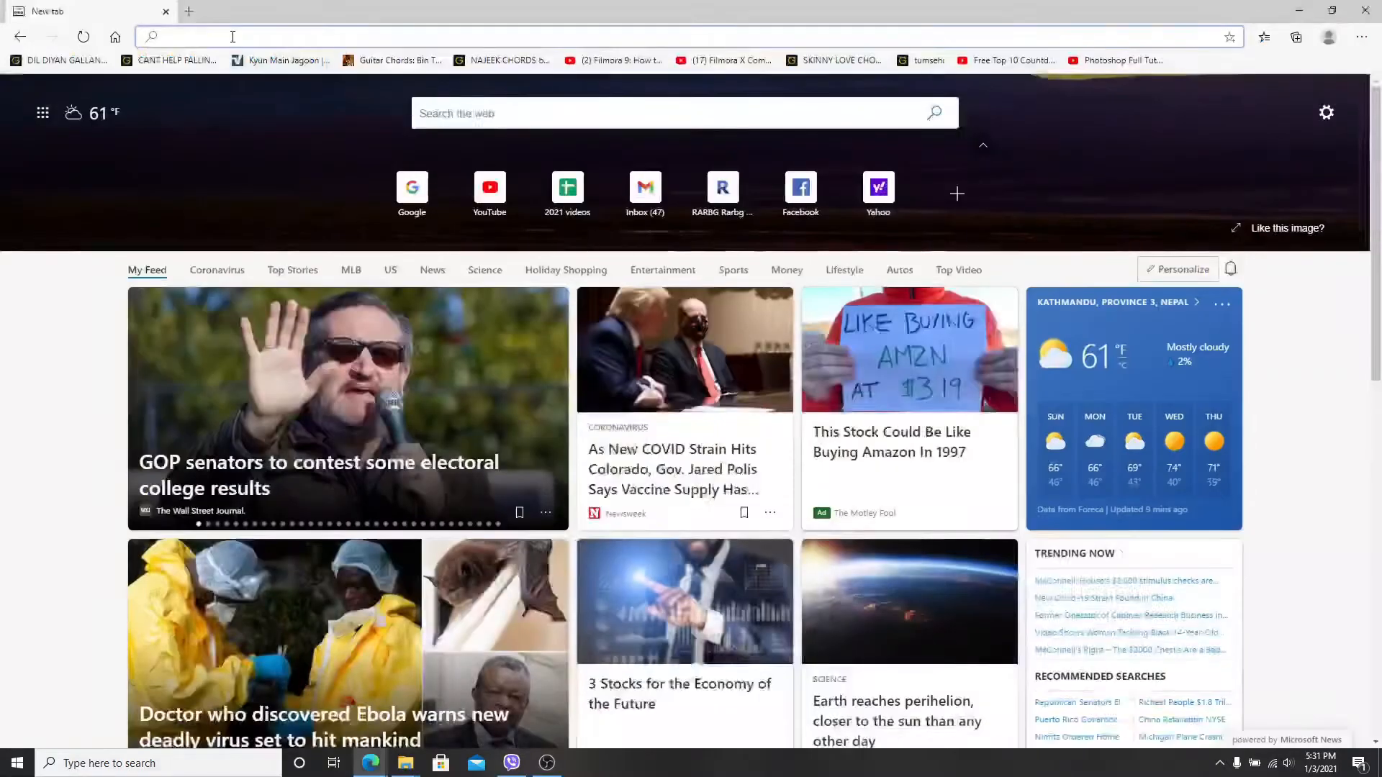
{"action": "type", "text": "hangouts.google.com"}
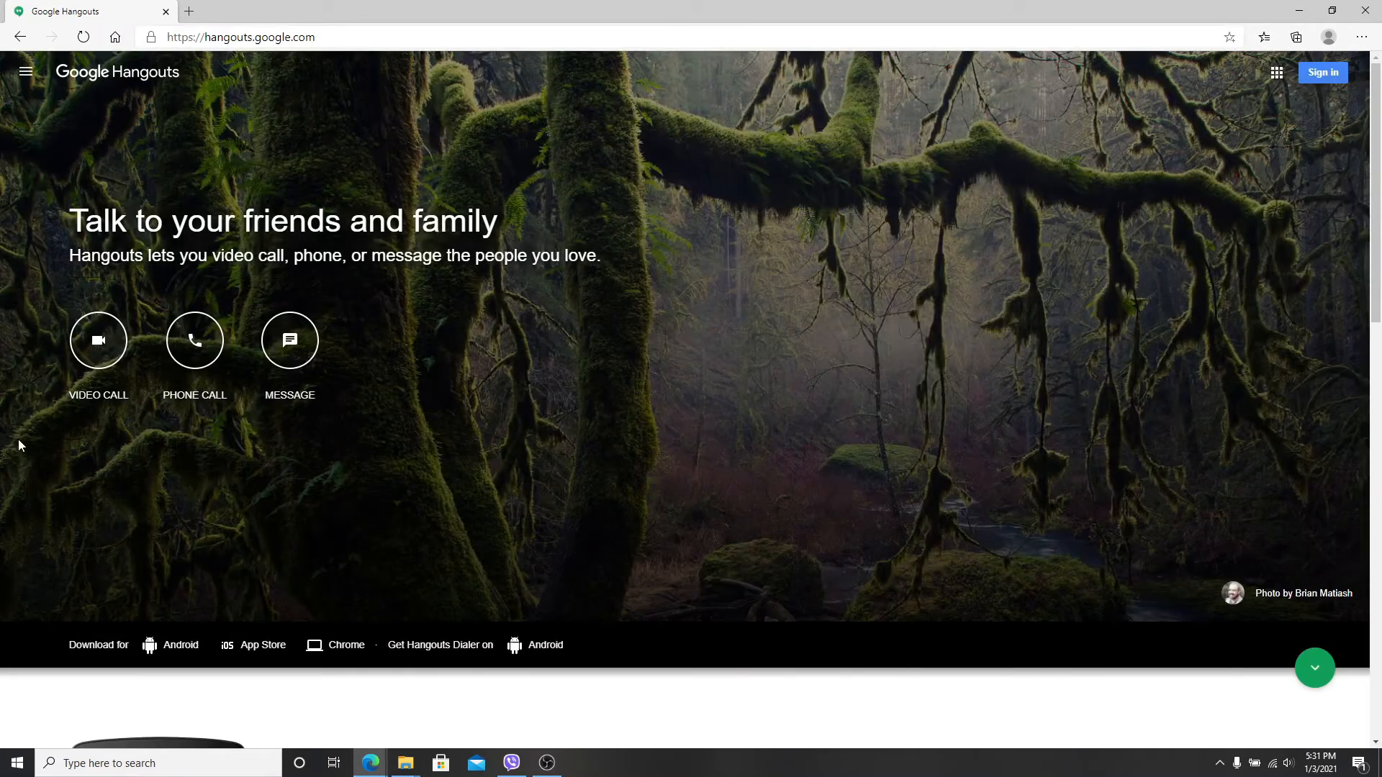
{"action": "mouse_move", "coordinate": [150, 87]}
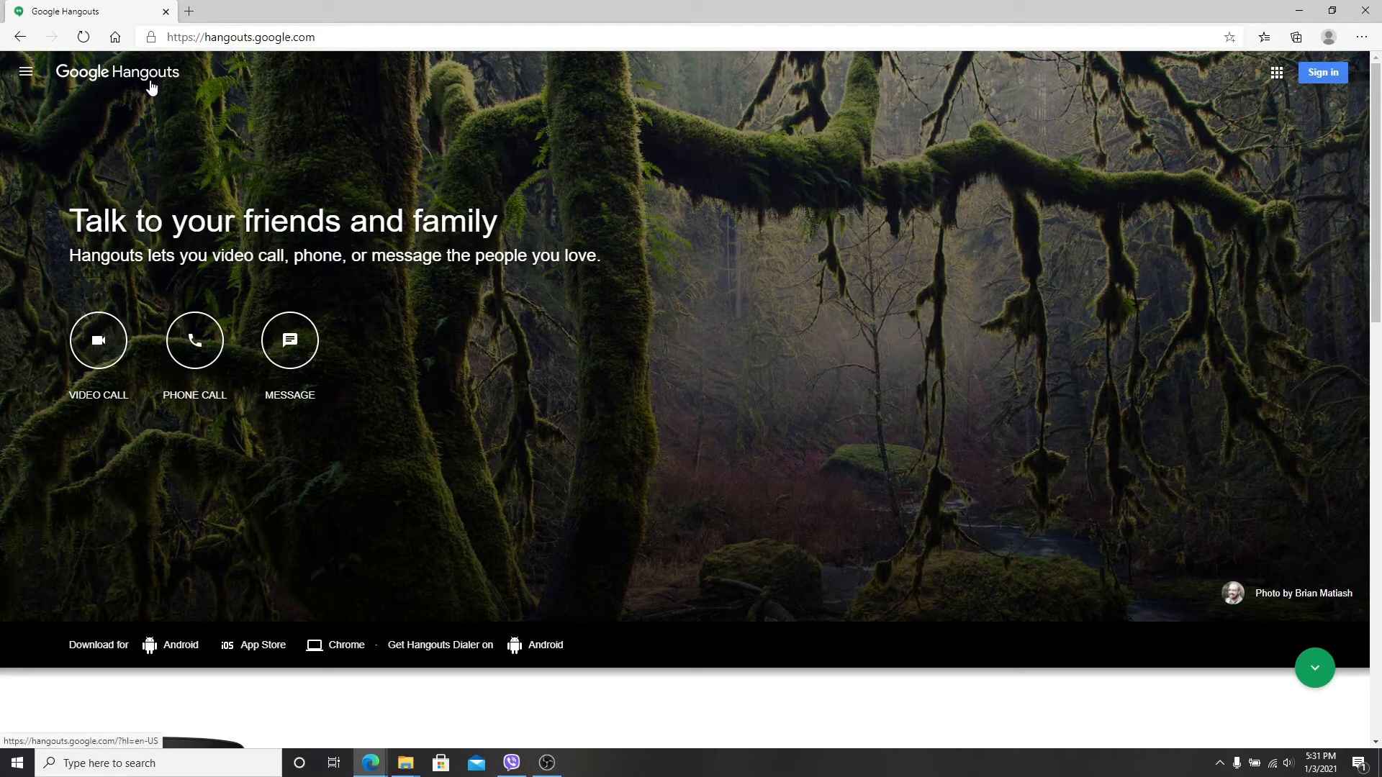
{"action": "mouse_move", "coordinate": [1322, 72]}
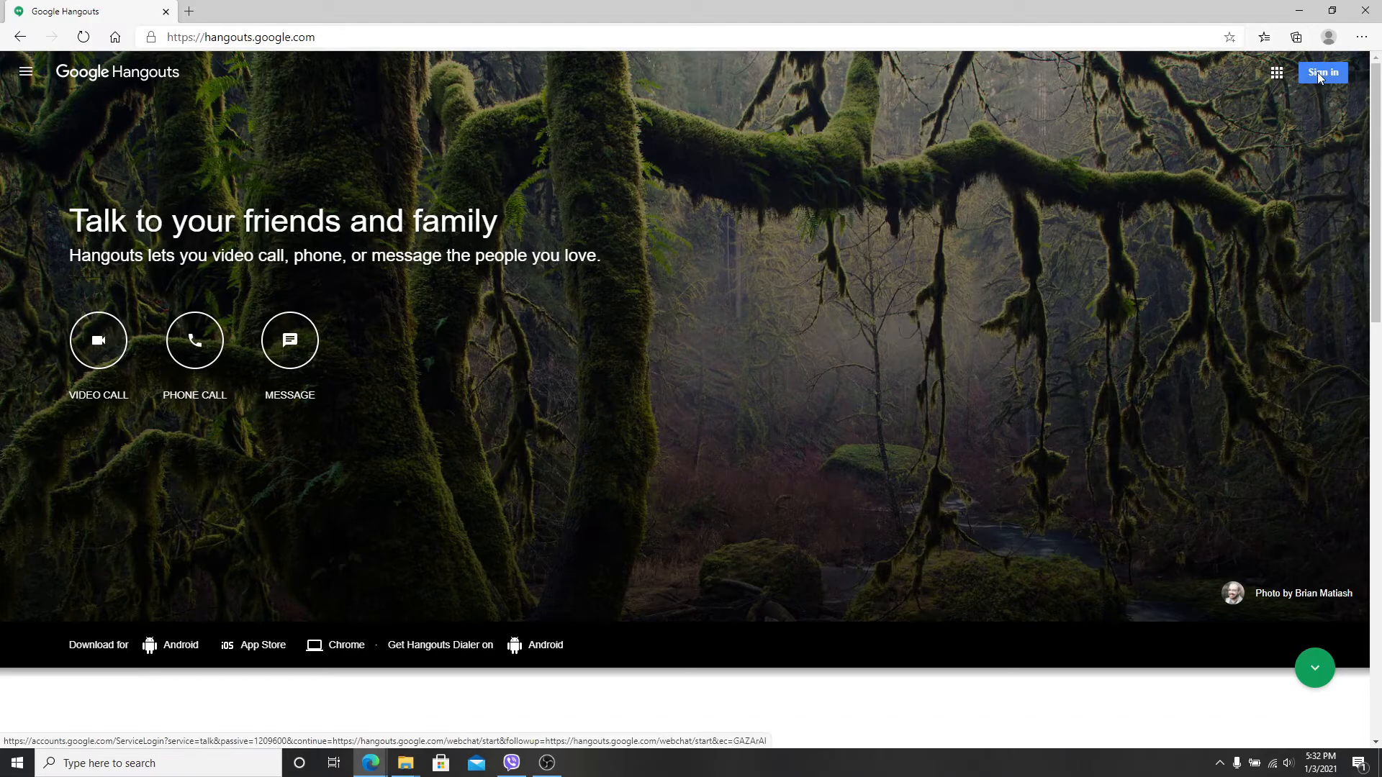
Step: Start Hangouts sign-in and submit the Google account email
{"action": "left_click", "coordinate": [1322, 71]}
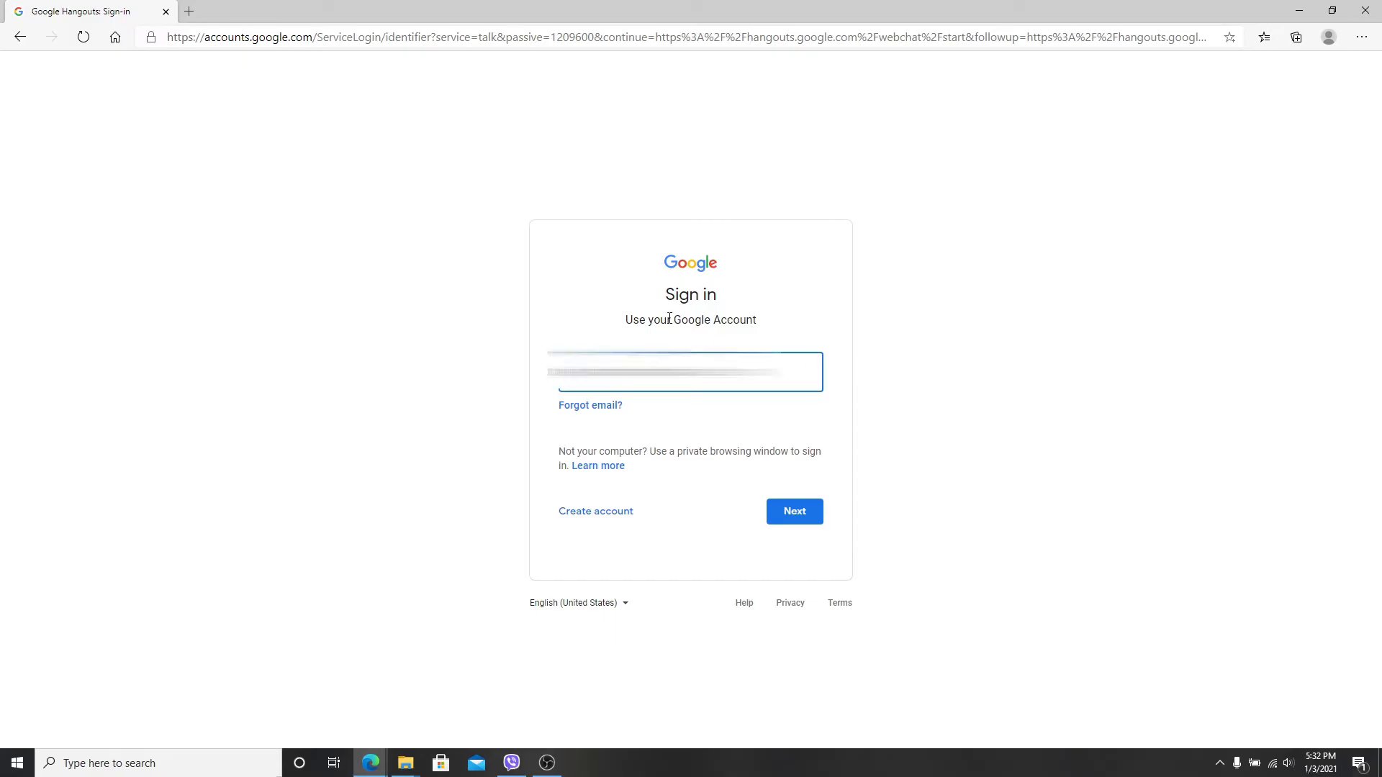
{"action": "mouse_move", "coordinate": [592, 415]}
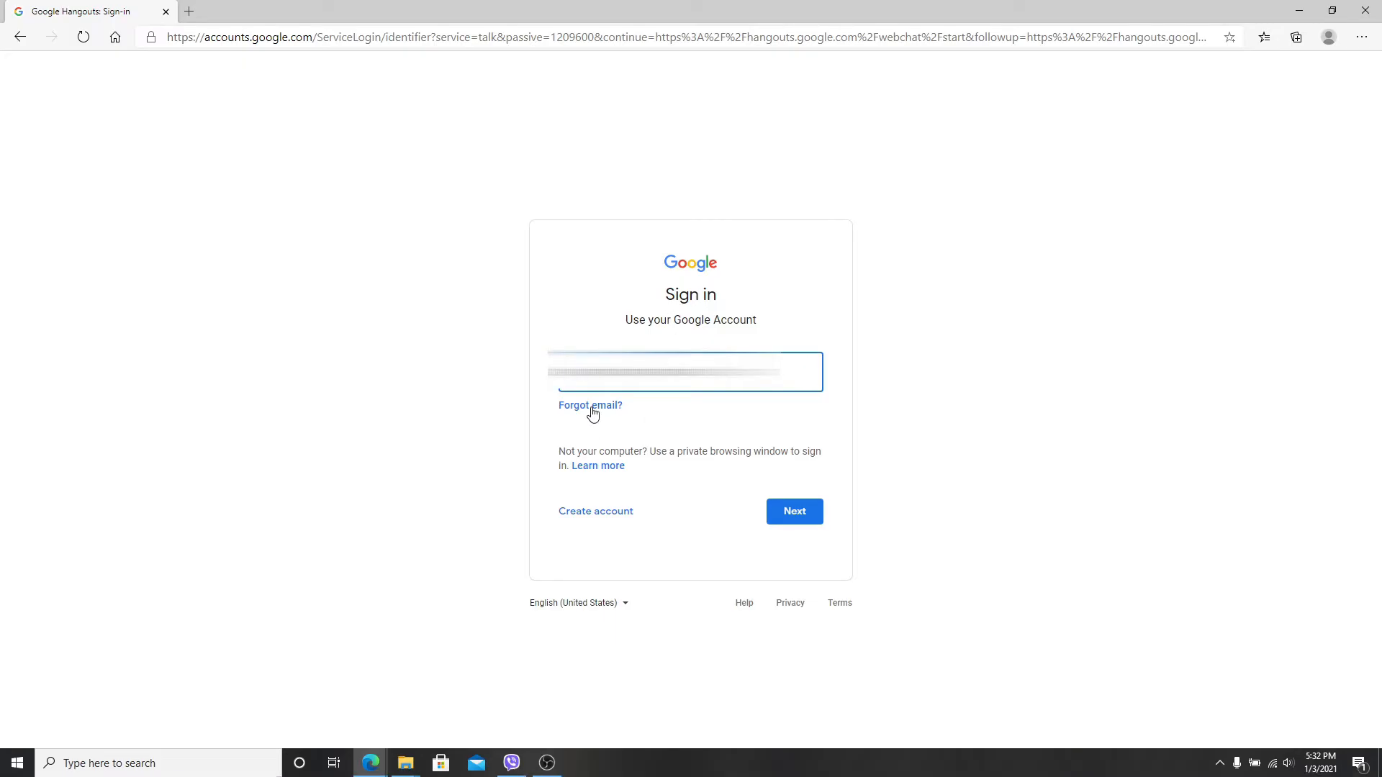
{"action": "mouse_move", "coordinate": [824, 526]}
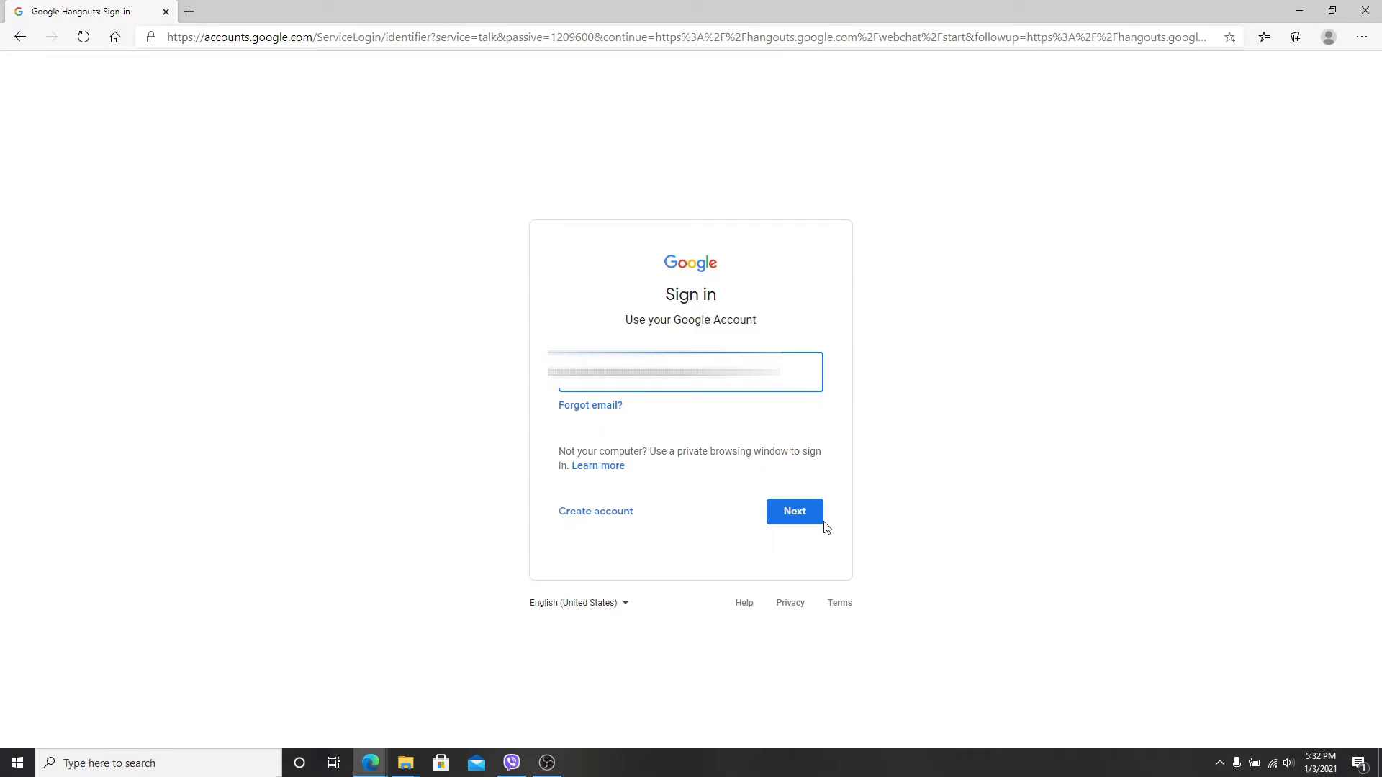
{"action": "left_click", "coordinate": [792, 511]}
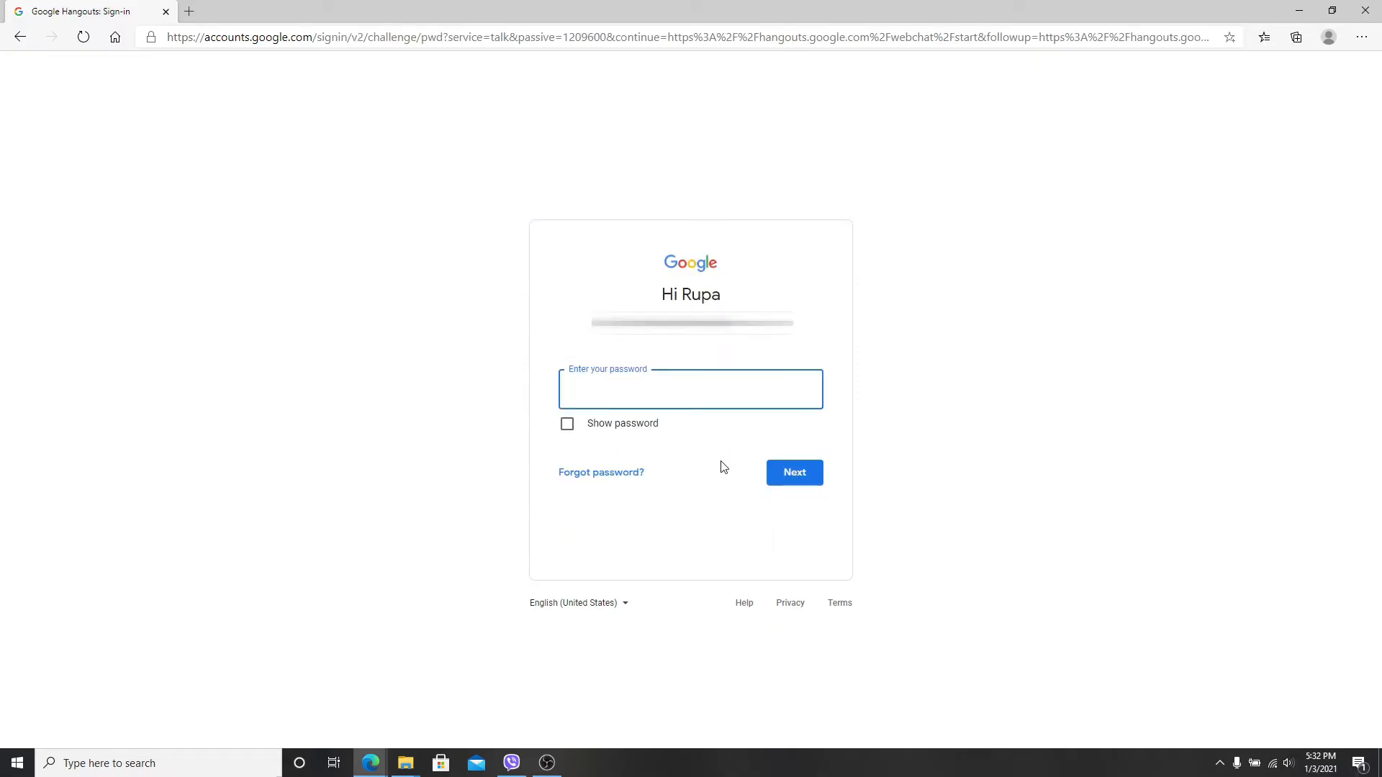
{"action": "mouse_move", "coordinate": [648, 420]}
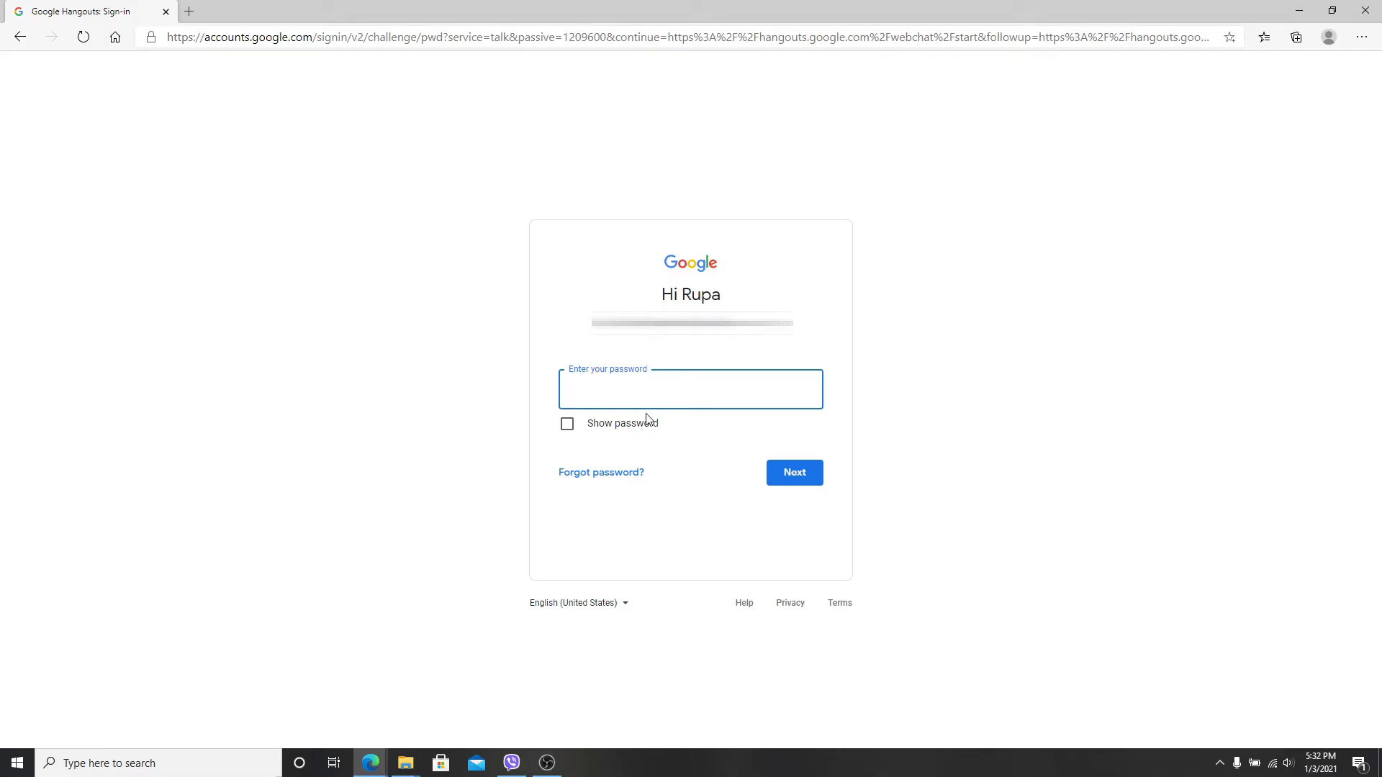
Step: Enter the account password in the sign-in prompt
{"action": "type", "text": "password"}
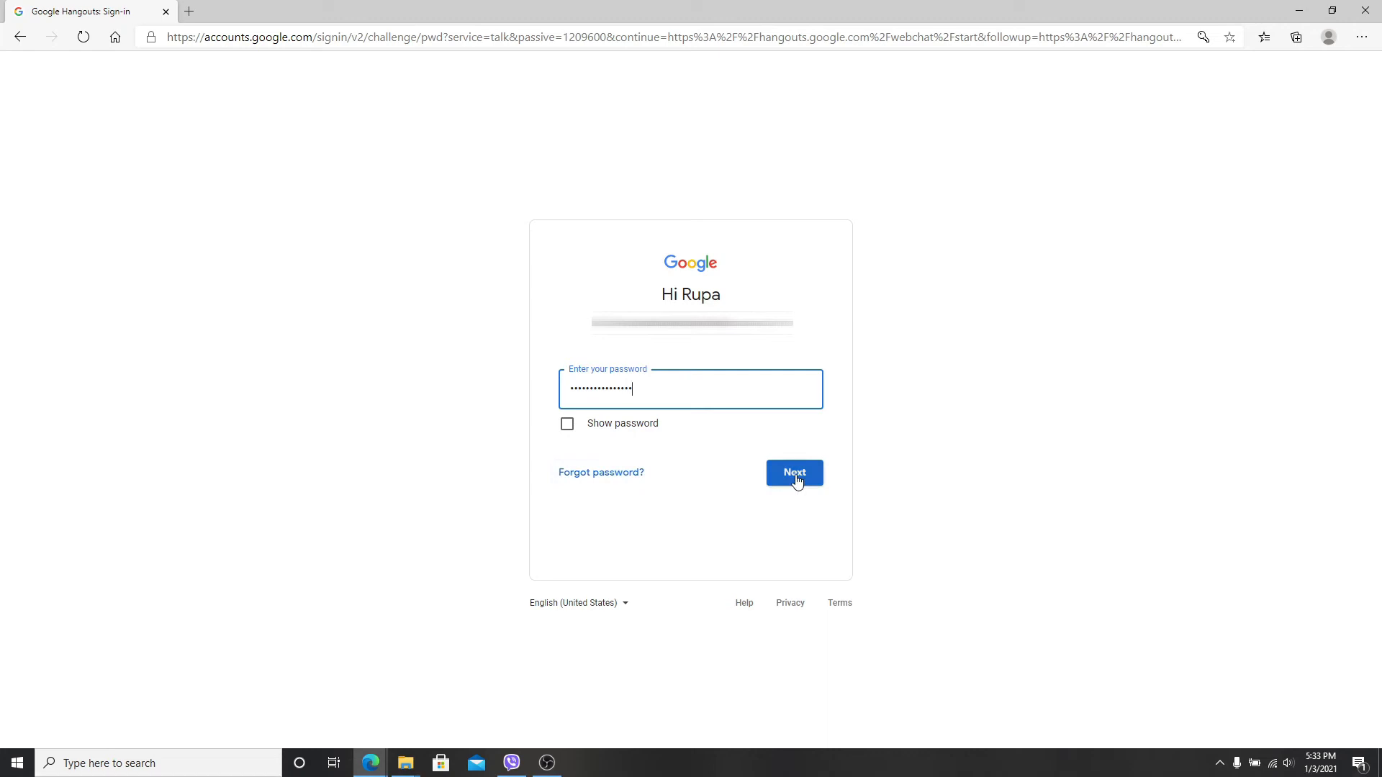
Step: Submit the password to reach the 'Hi, Rupa!' home screen
{"action": "left_click", "coordinate": [792, 474]}
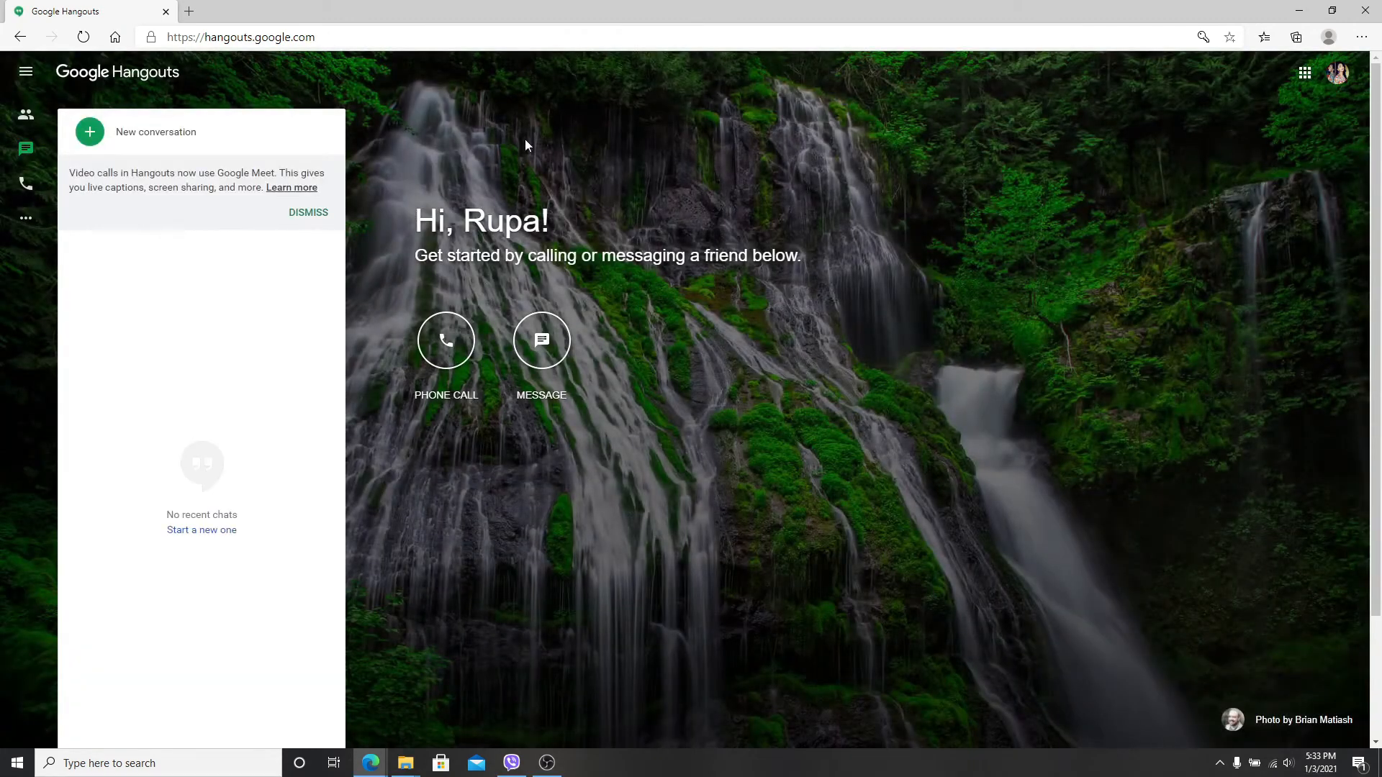
{"action": "mouse_move", "coordinate": [879, 225]}
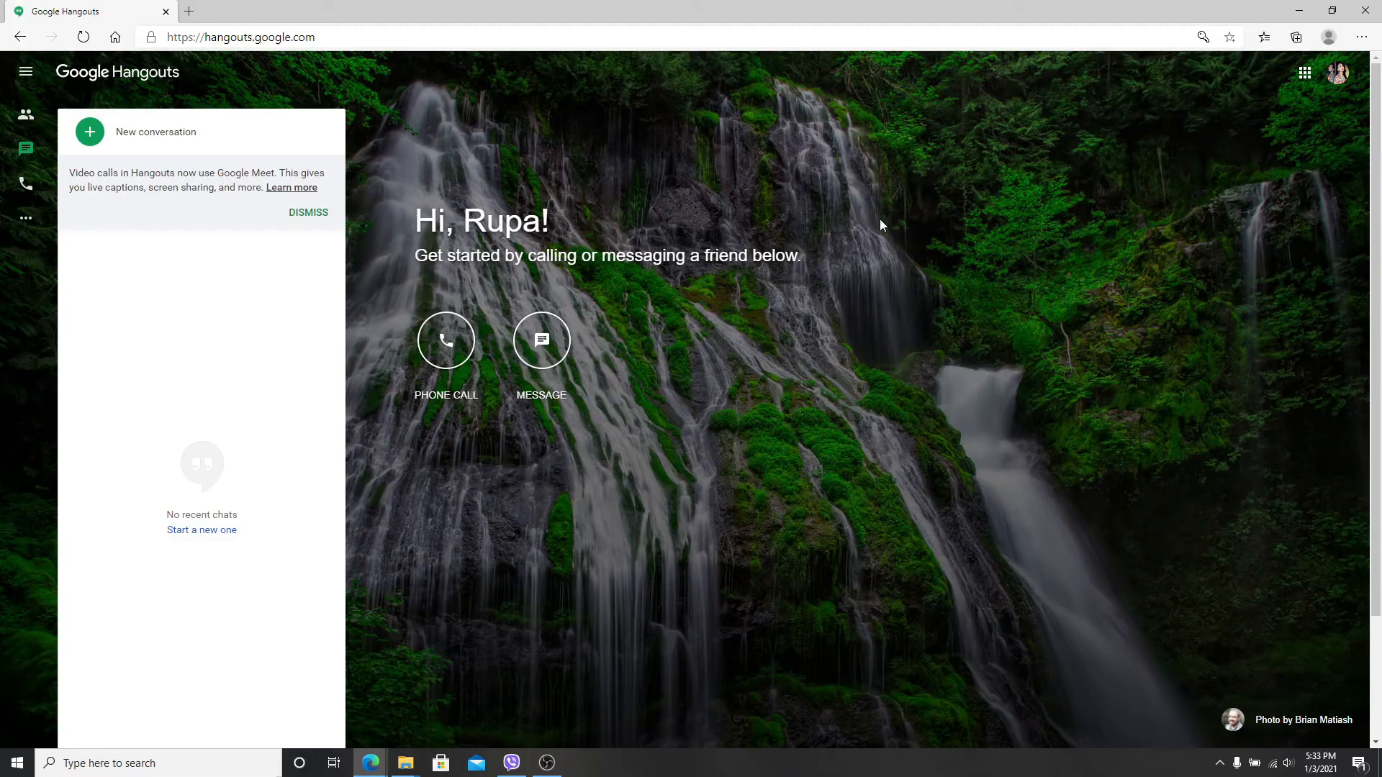
{"action": "mouse_move", "coordinate": [667, 399]}
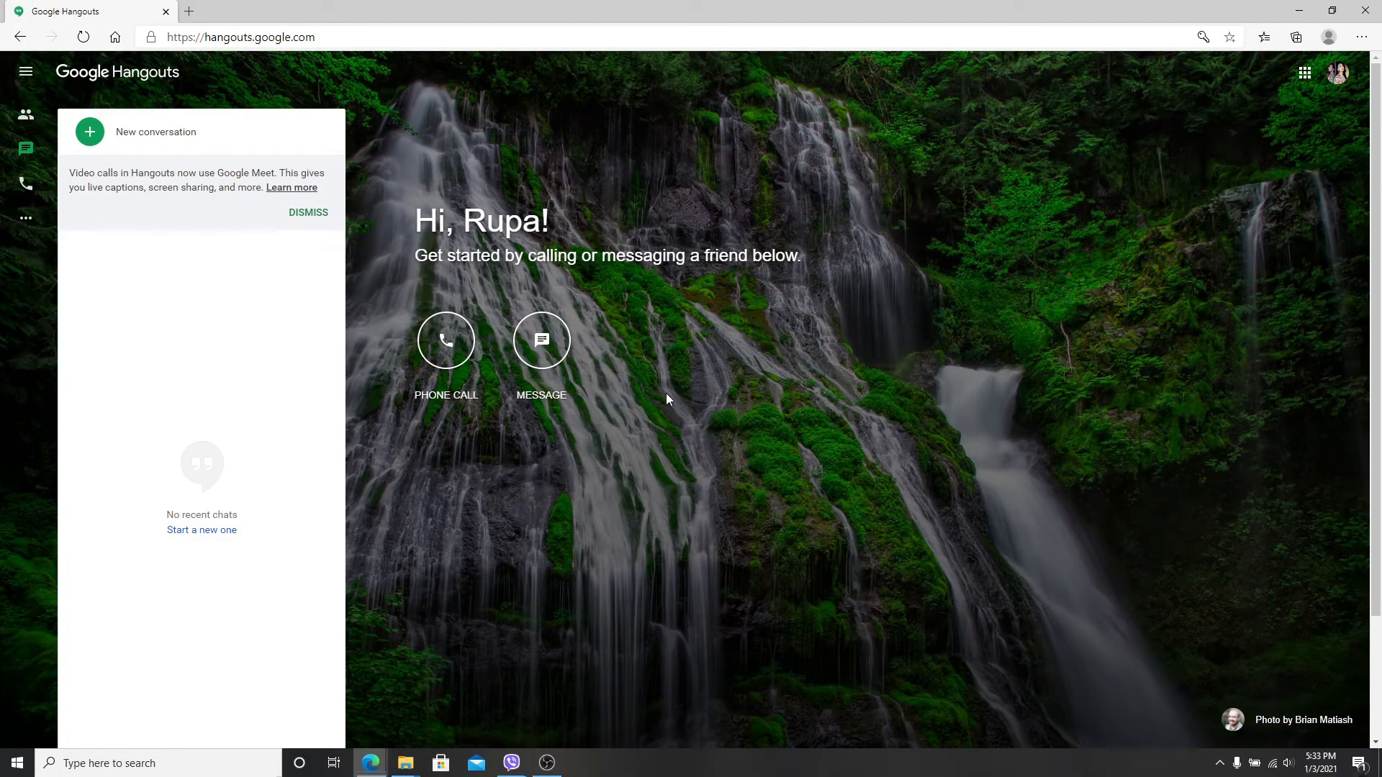
{"action": "mouse_move", "coordinate": [714, 378]}
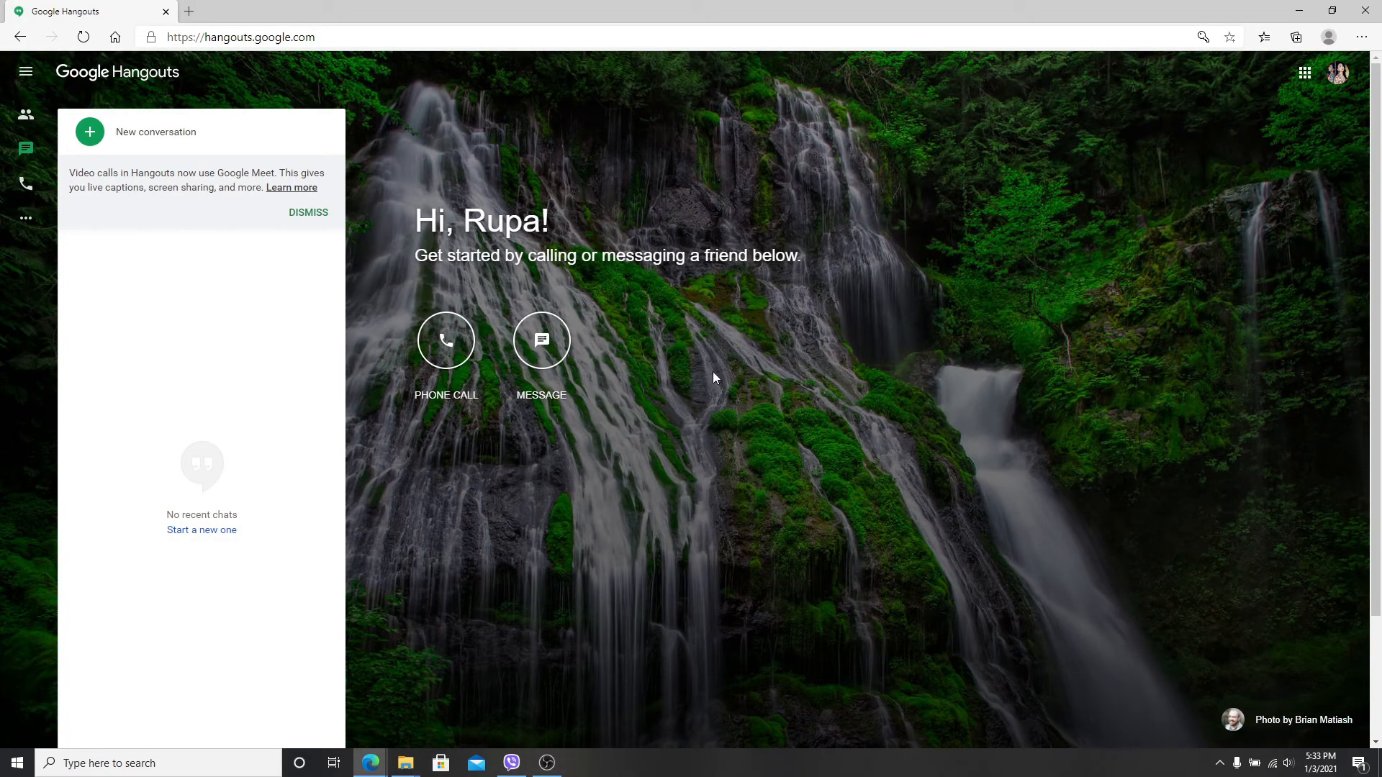
{"action": "mouse_move", "coordinate": [703, 332]}
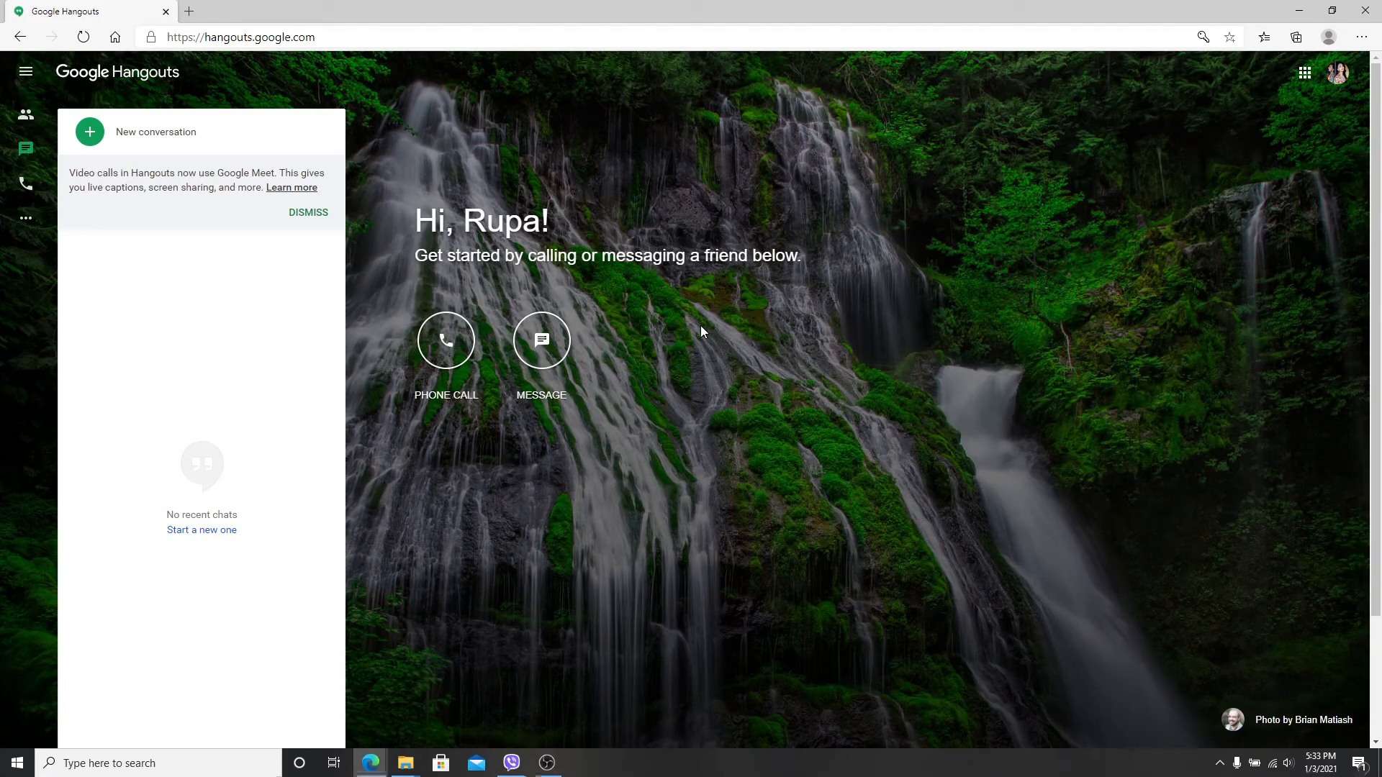